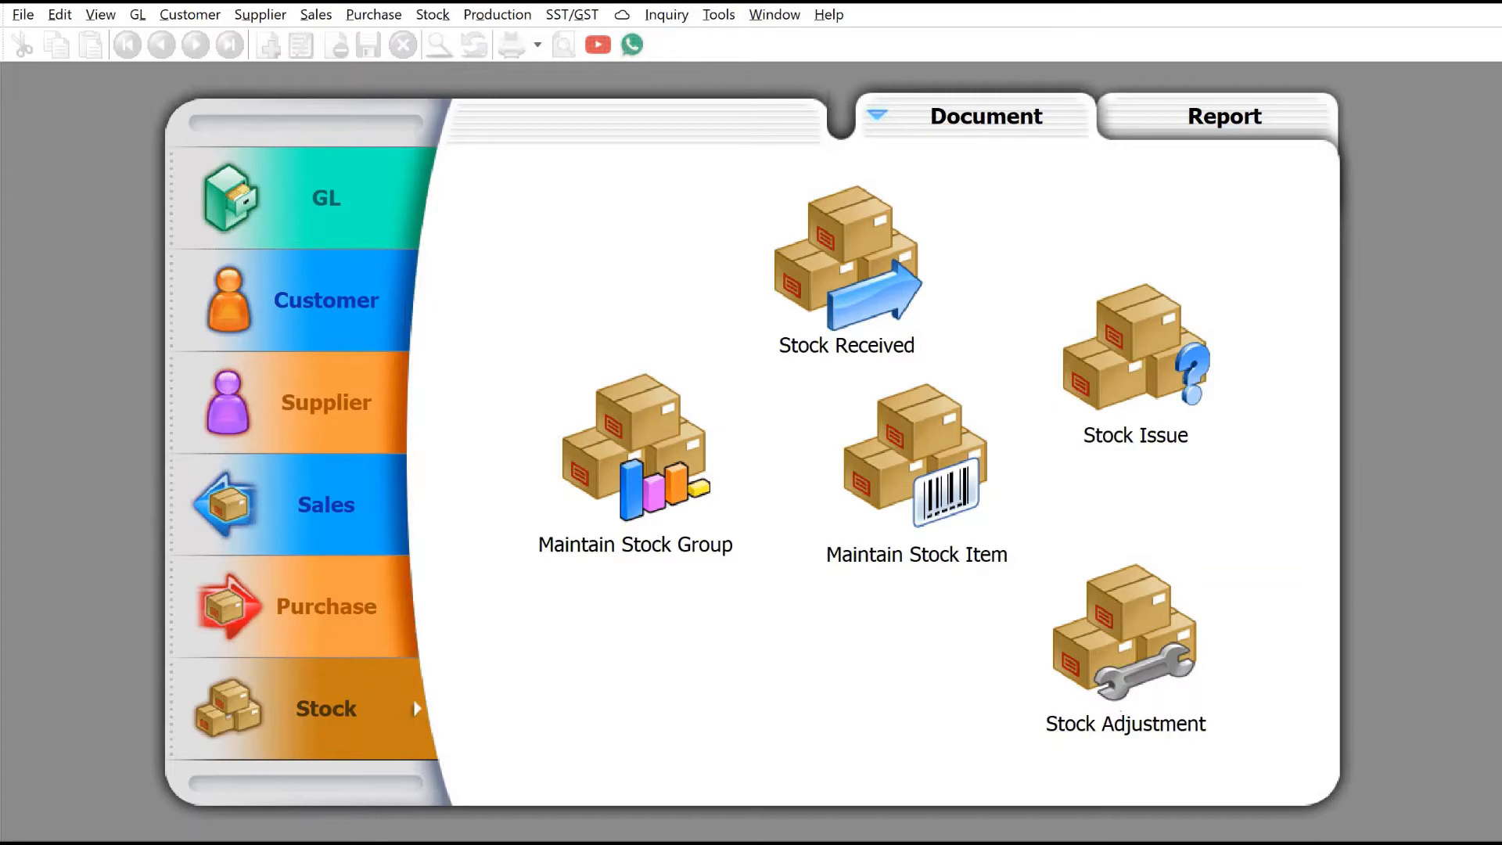
Open the Maintain Item Template list from the Stock menu, showing template SetA.
click(431, 14)
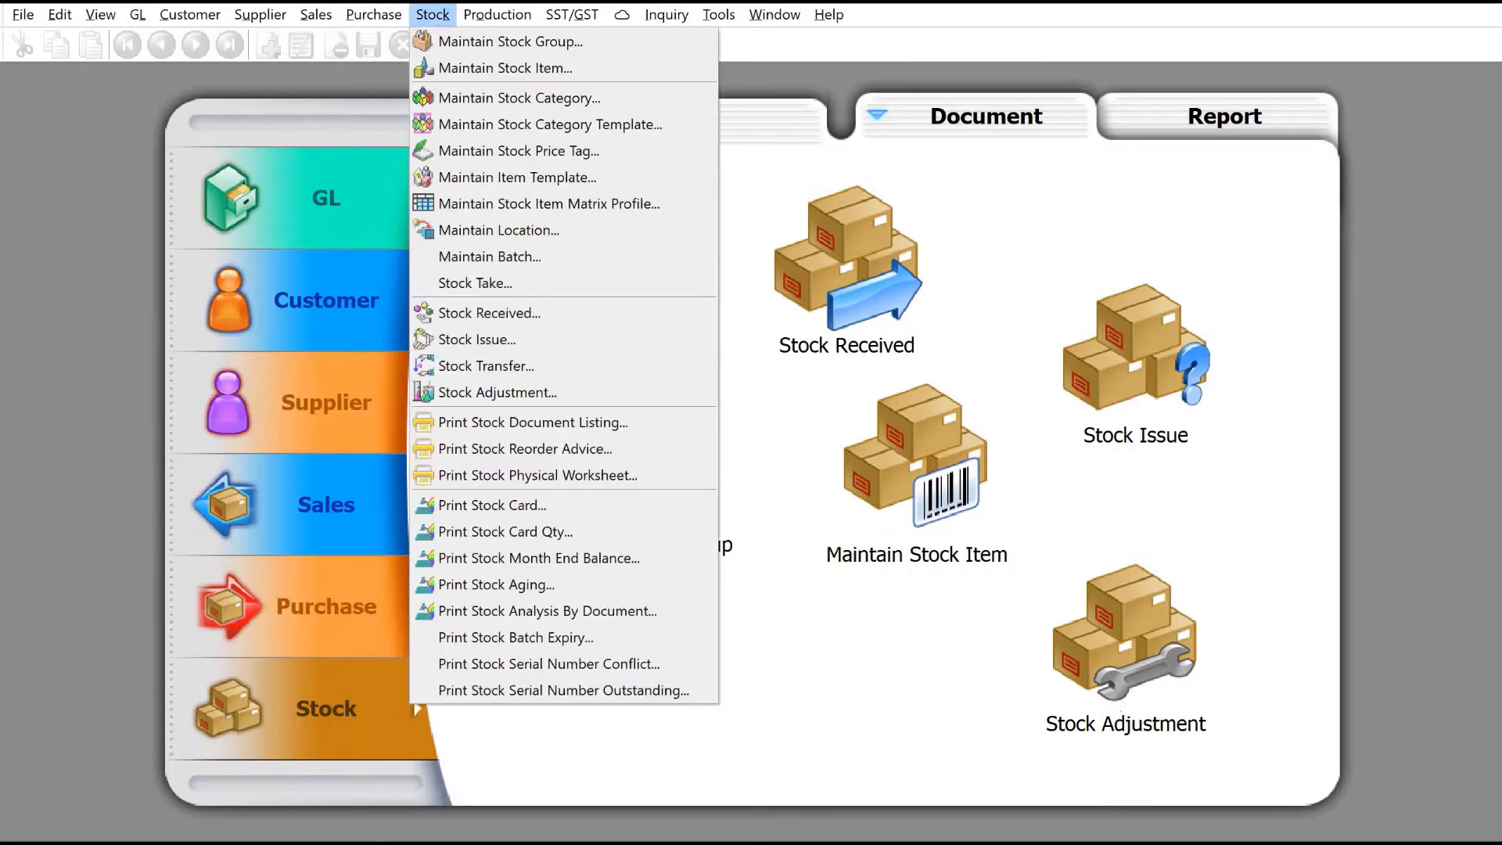
mouse_move(517, 178)
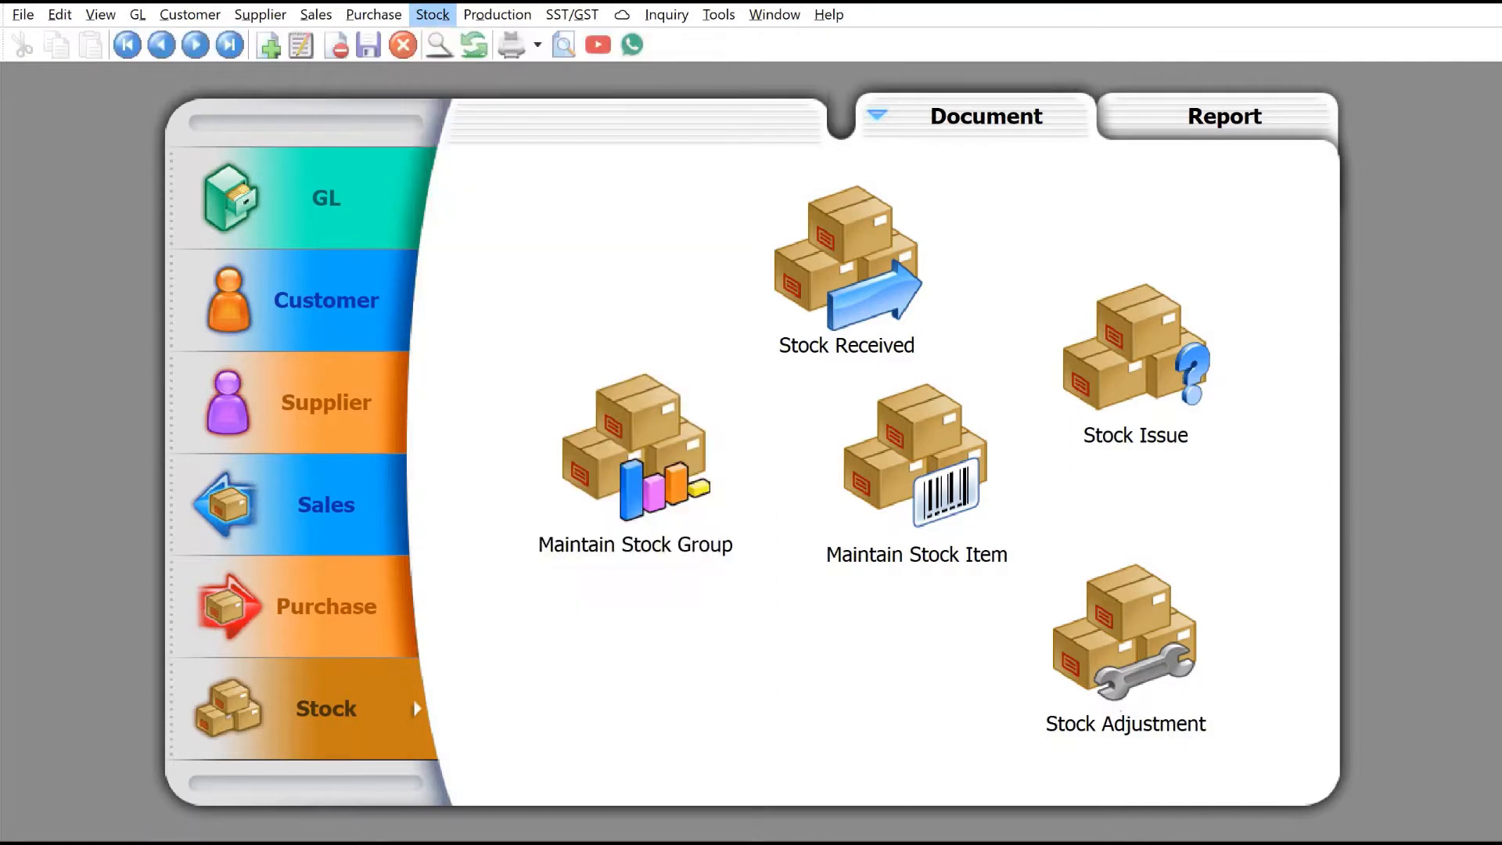
click(635, 445)
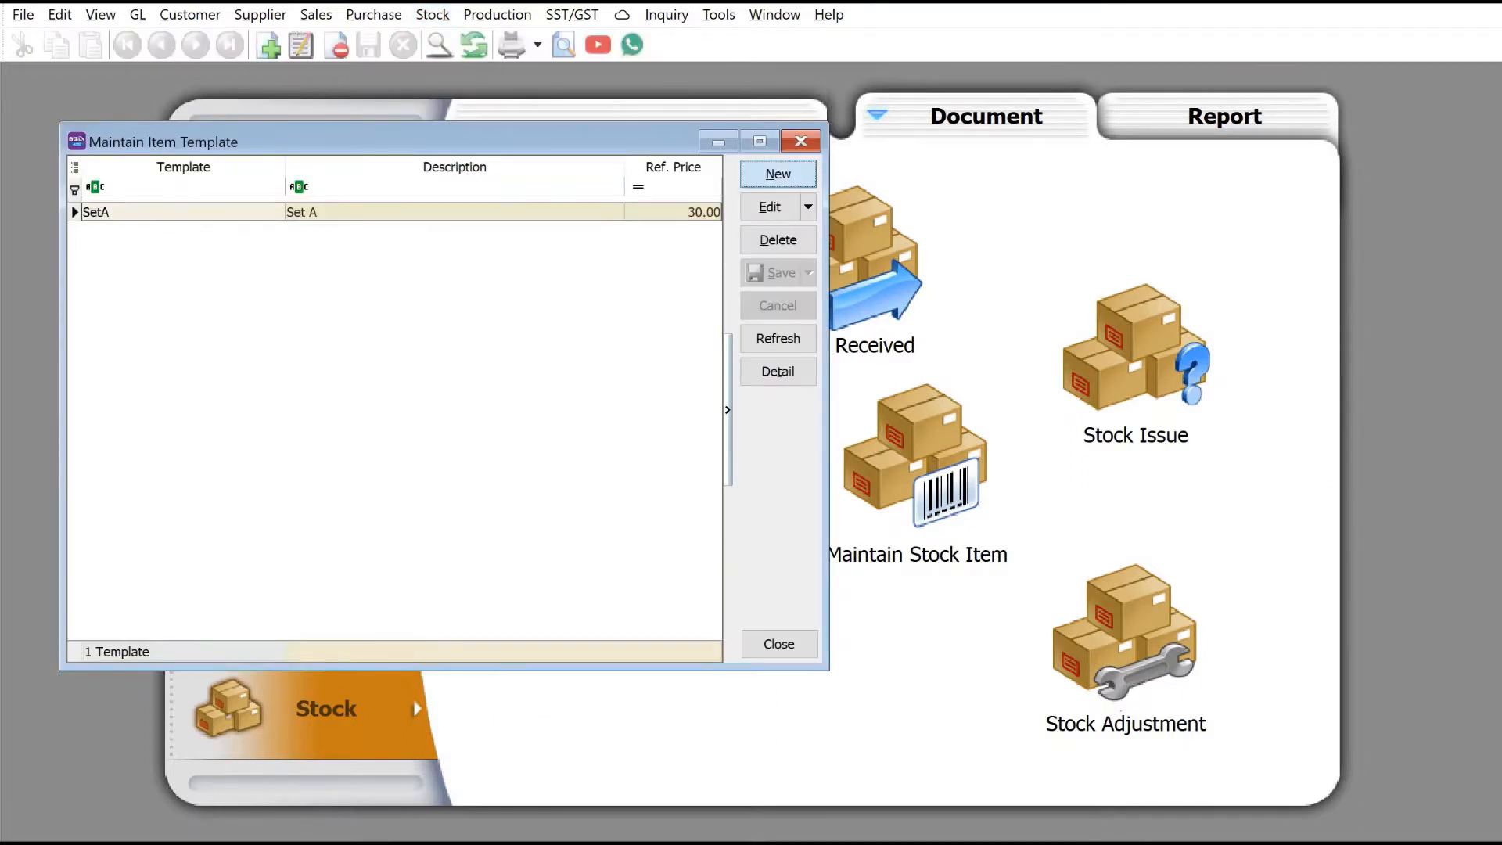
Create a new item template described 'Sony Ericsson T10 package'.
click(777, 174)
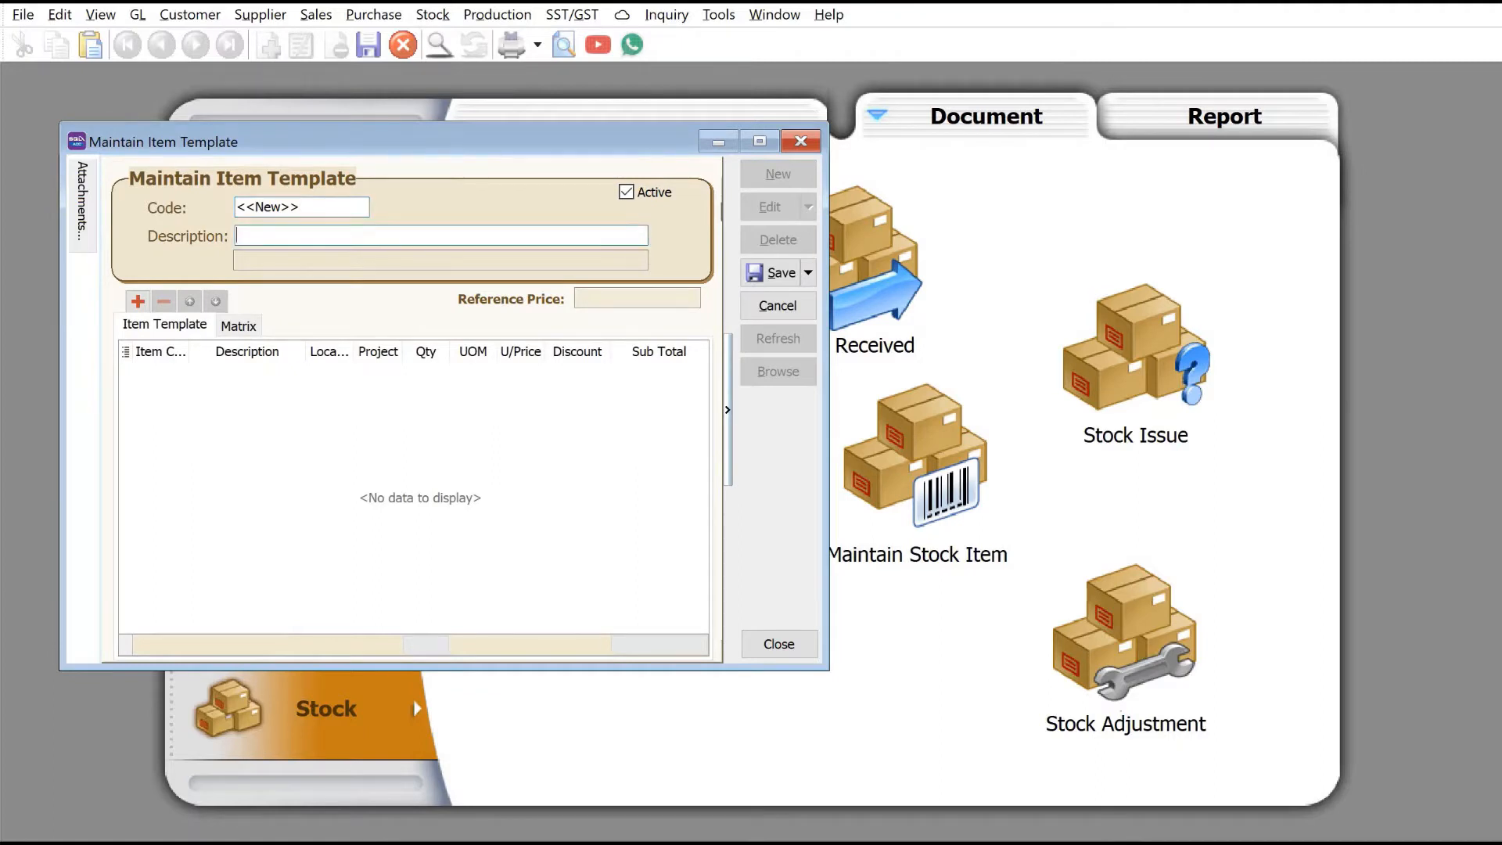
text(S)
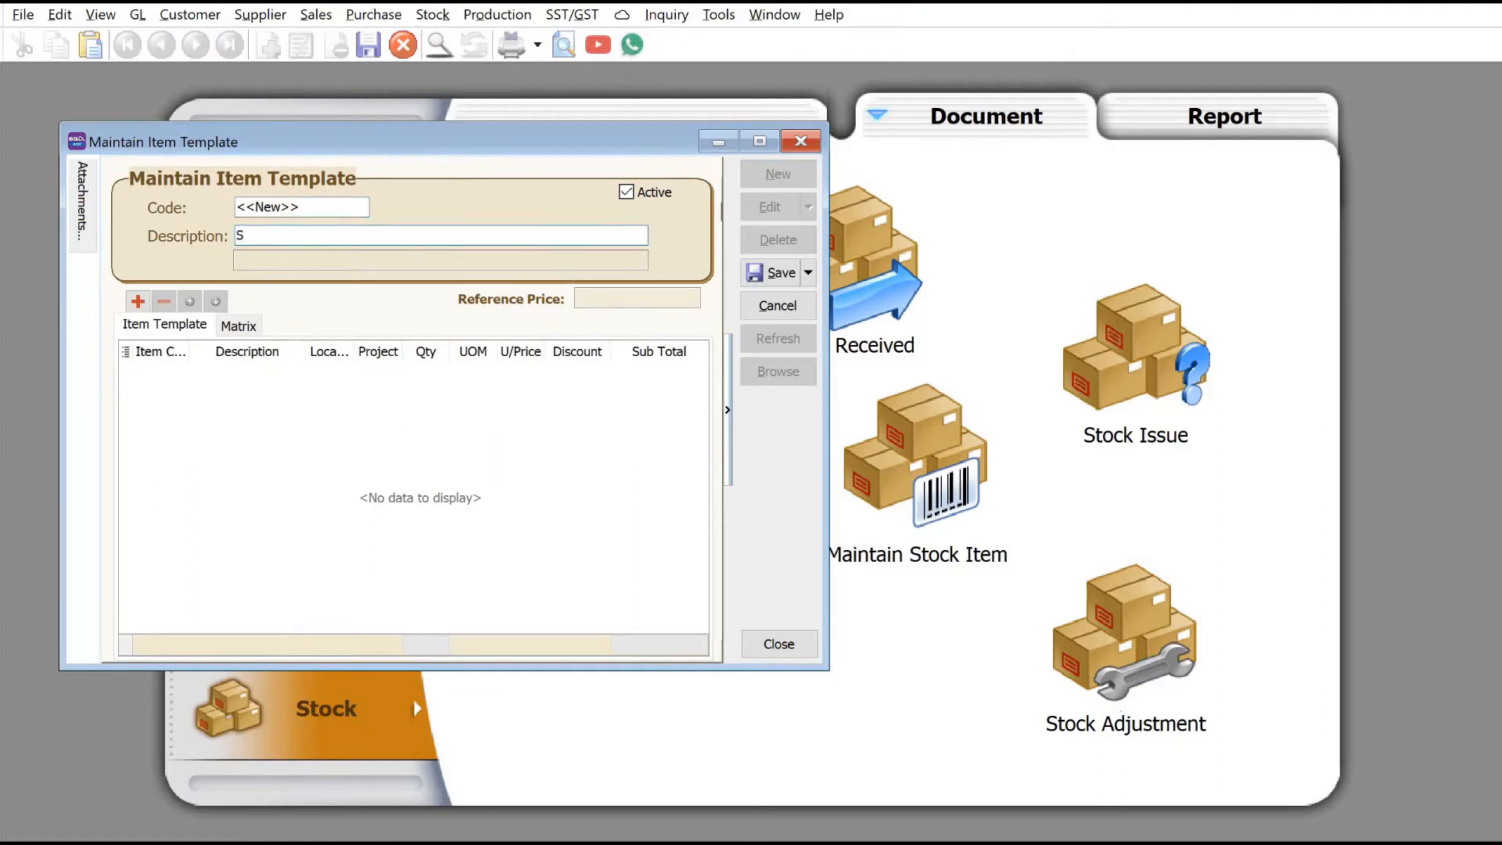
text(ony Eri)
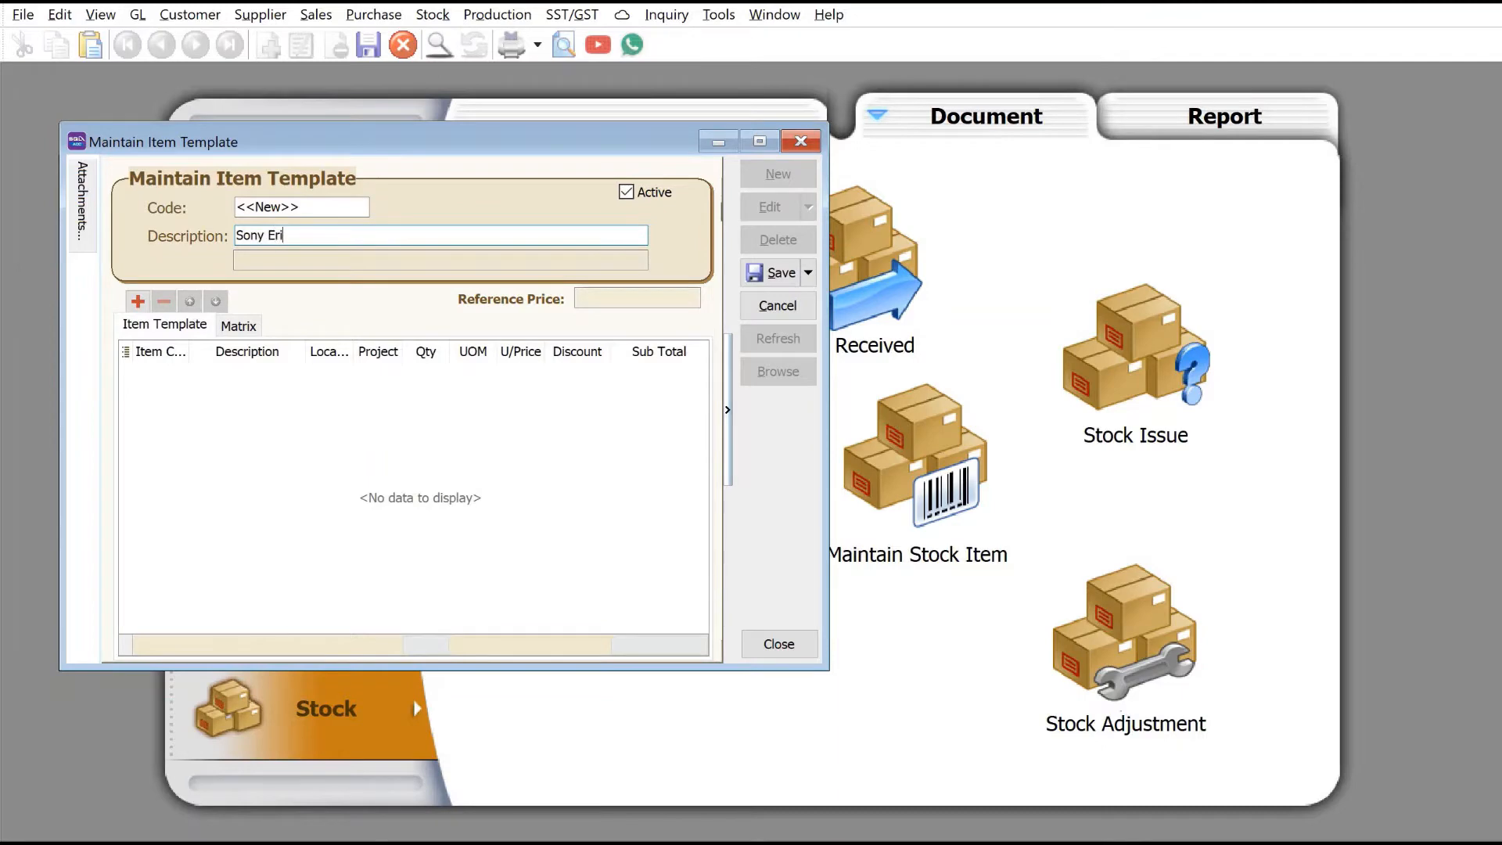
text(csson)
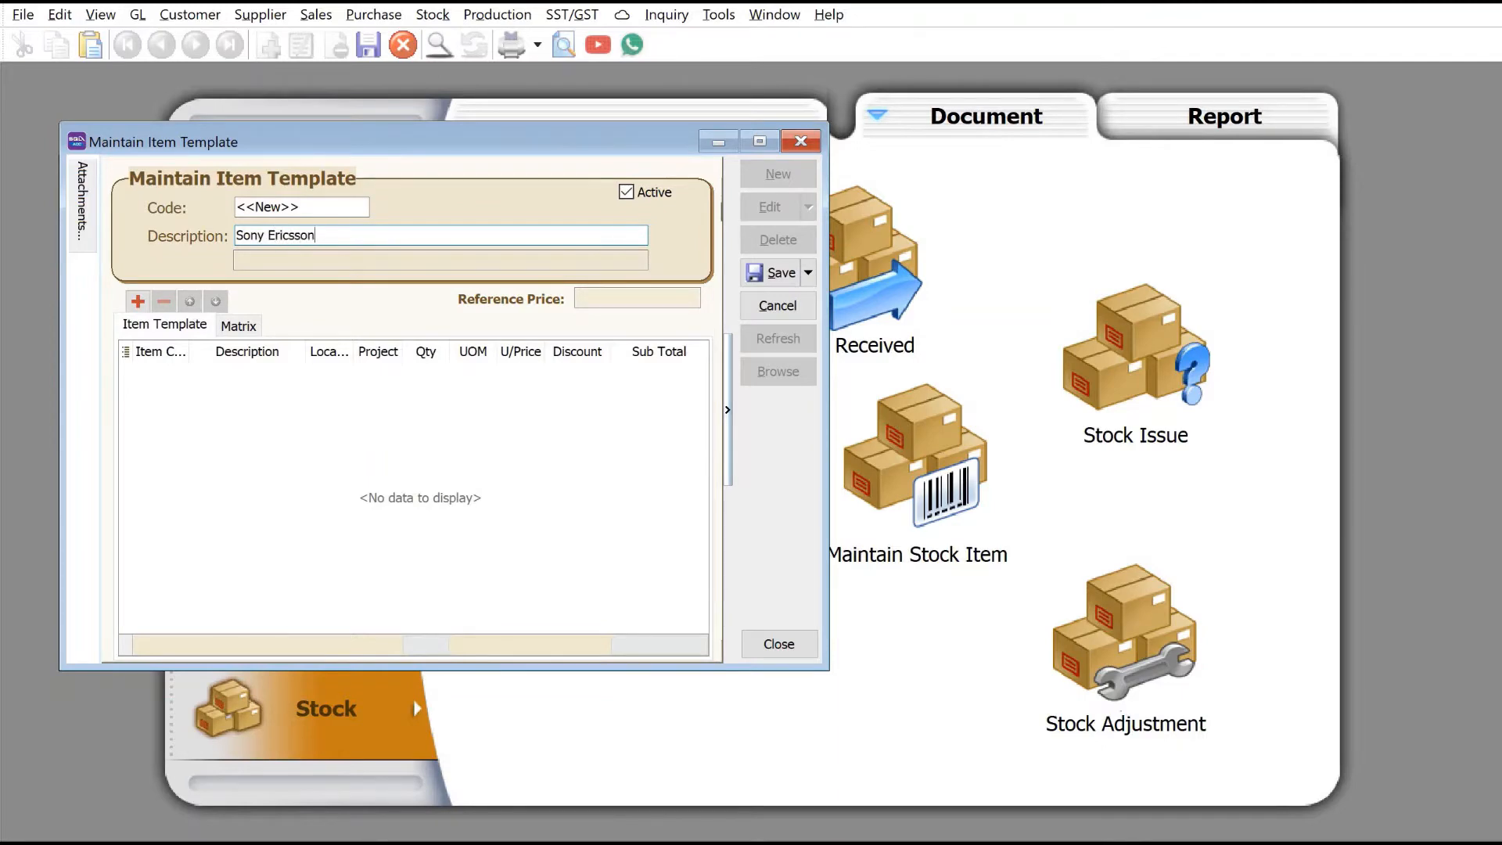
text(T10 package)
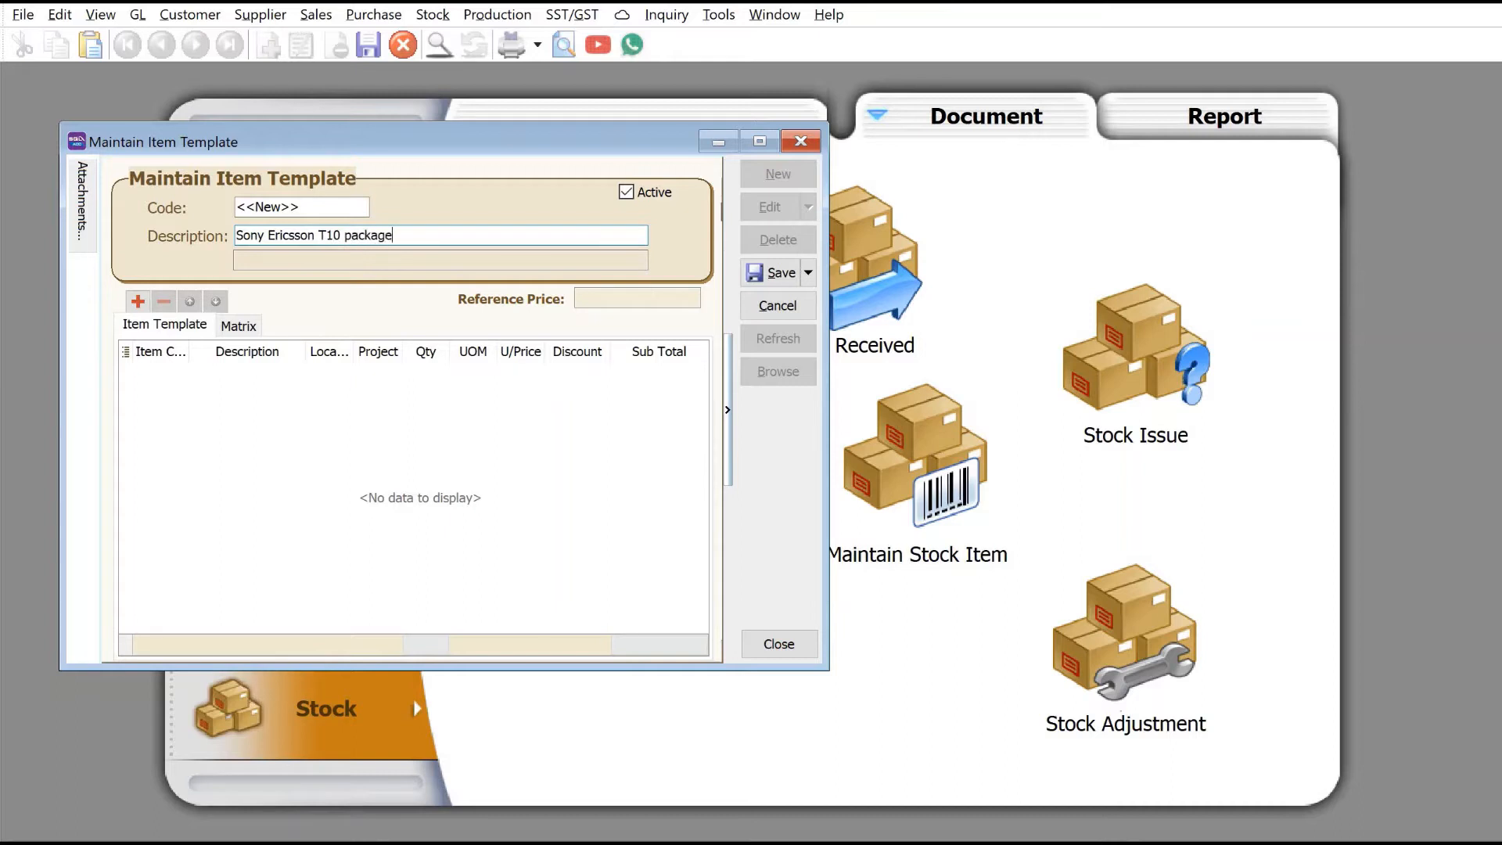
Add template lines: Sony Ericsson T10 package at 1,999.00, ERICSSON T10s, Celcom prepaid.
click(137, 300)
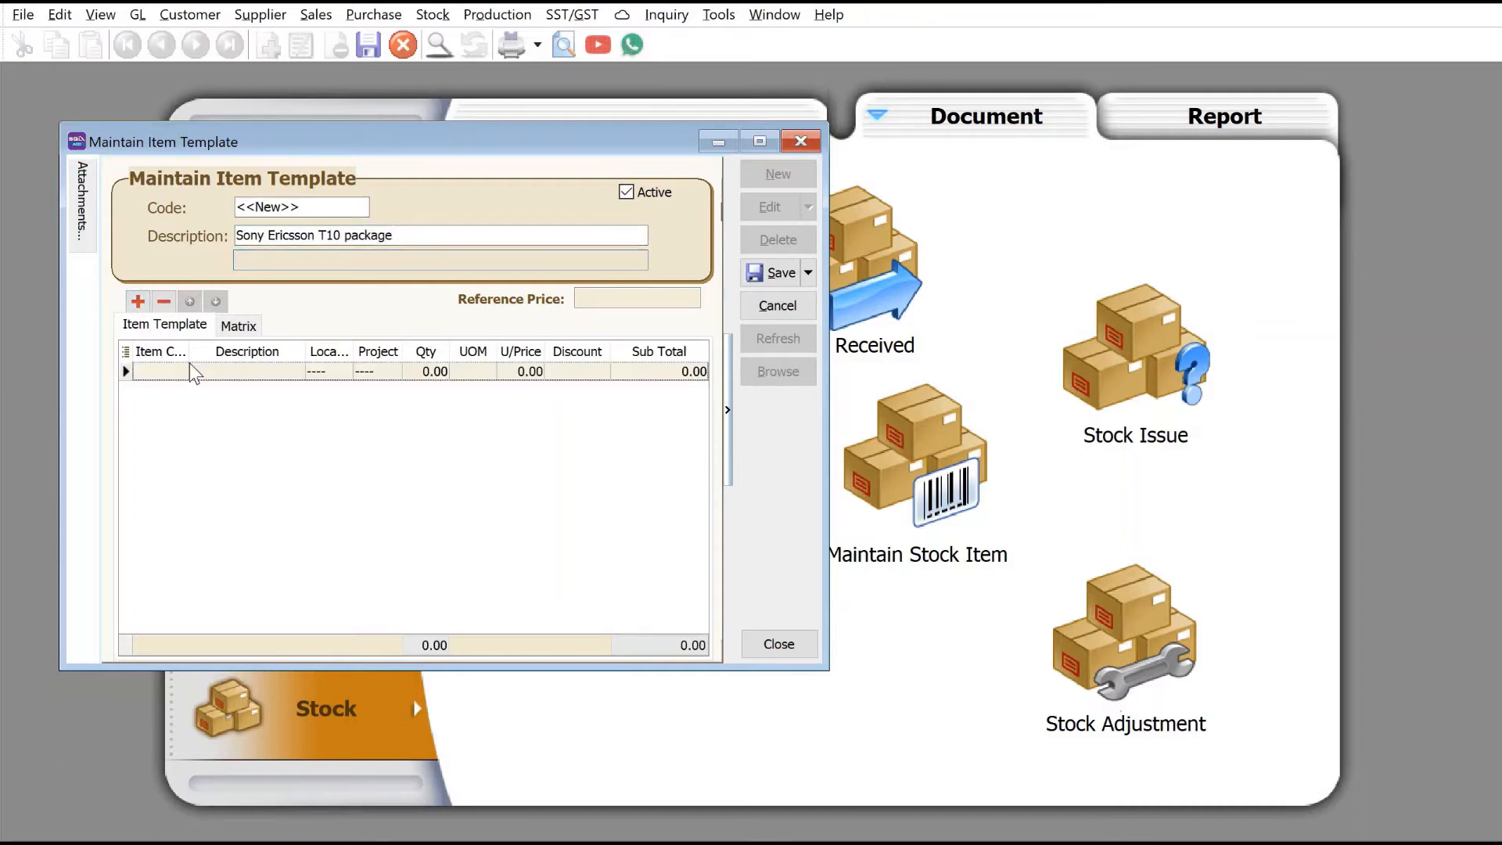
click(158, 371)
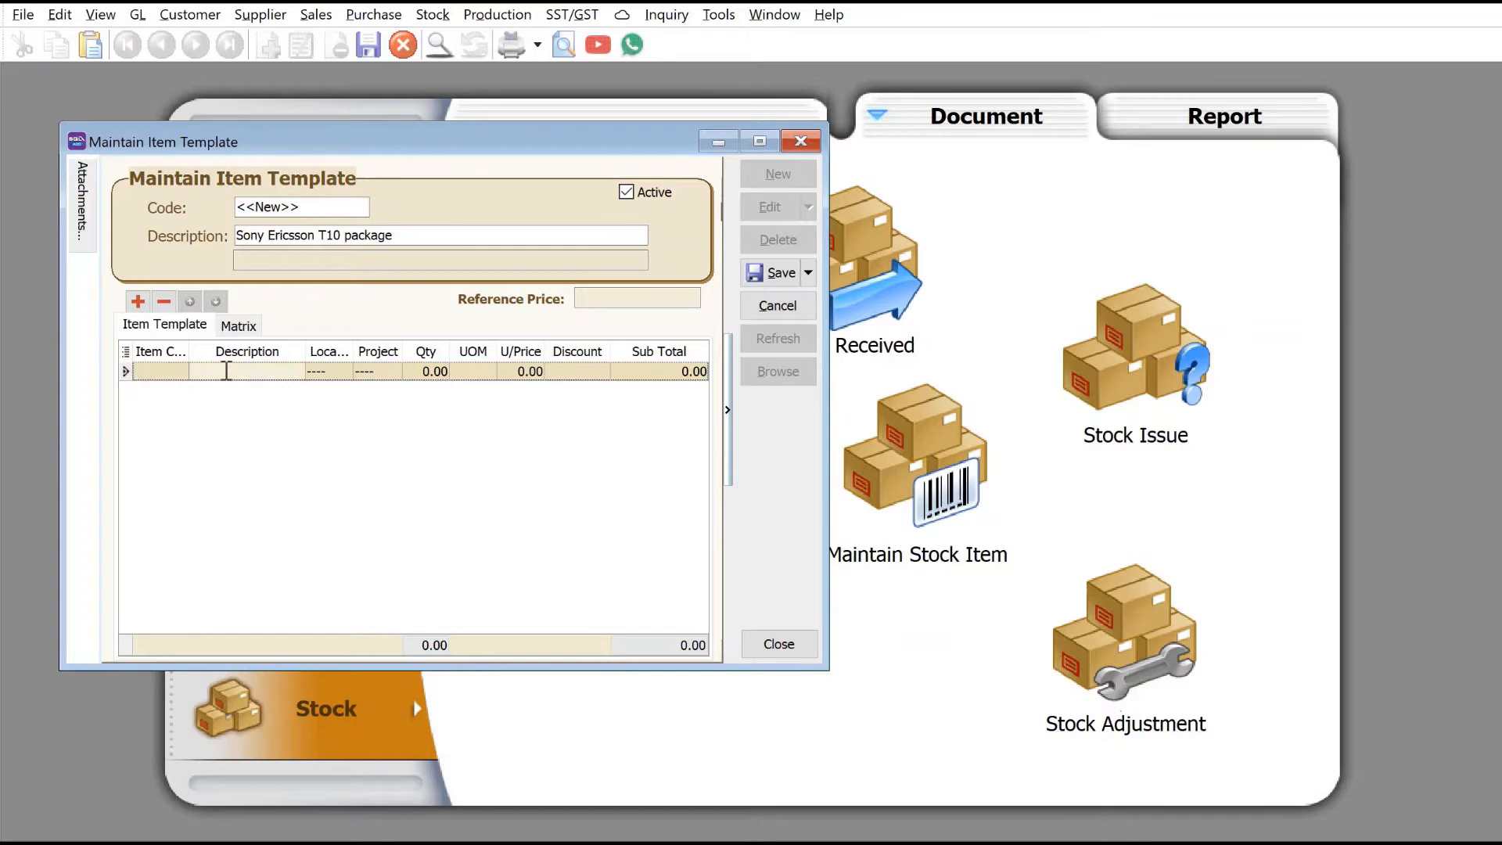
text(Sony Ericsson T1...)
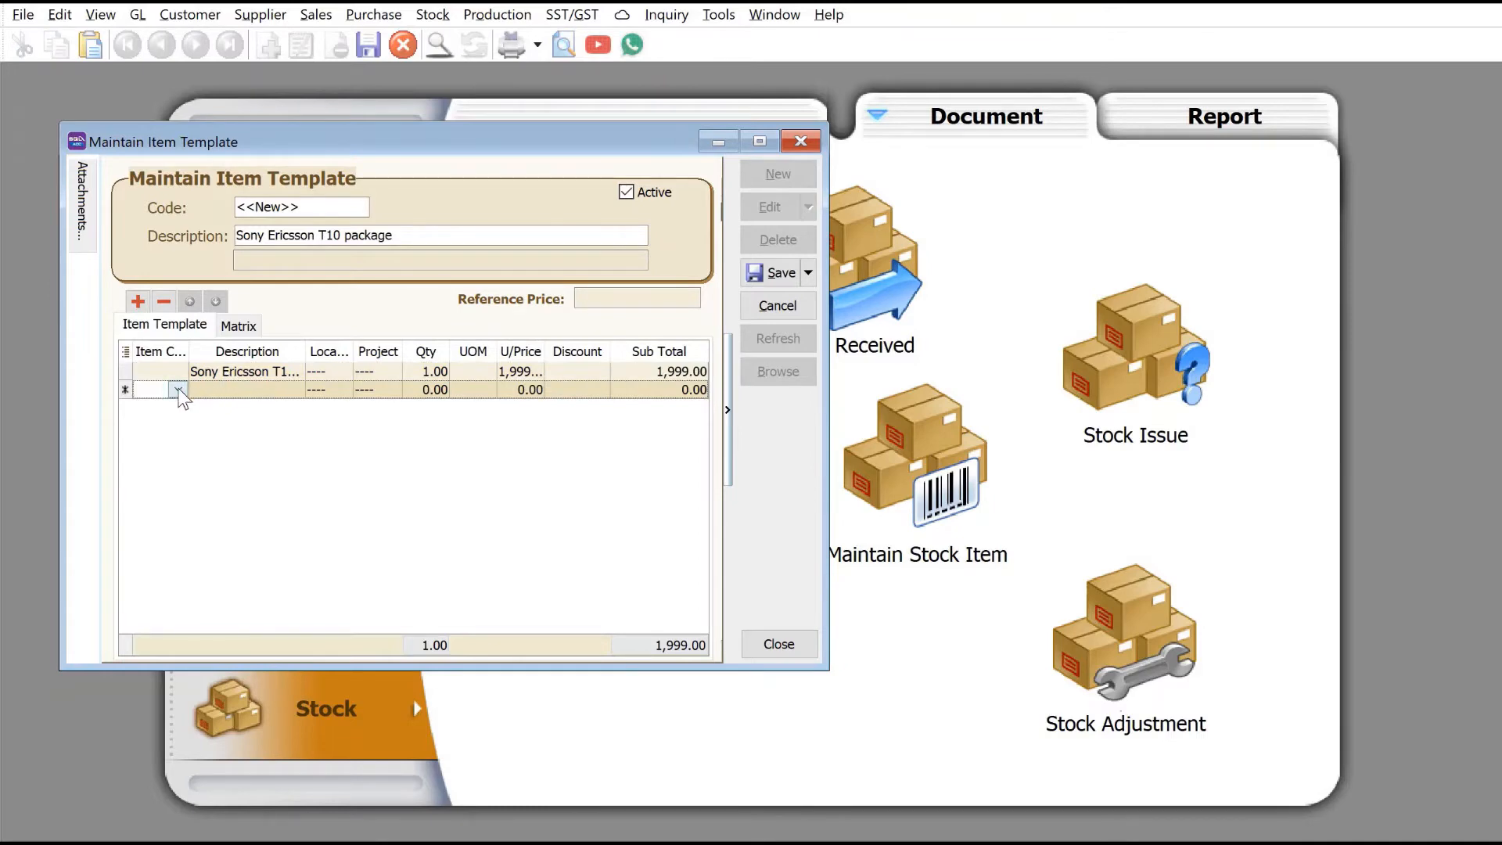
click(177, 390)
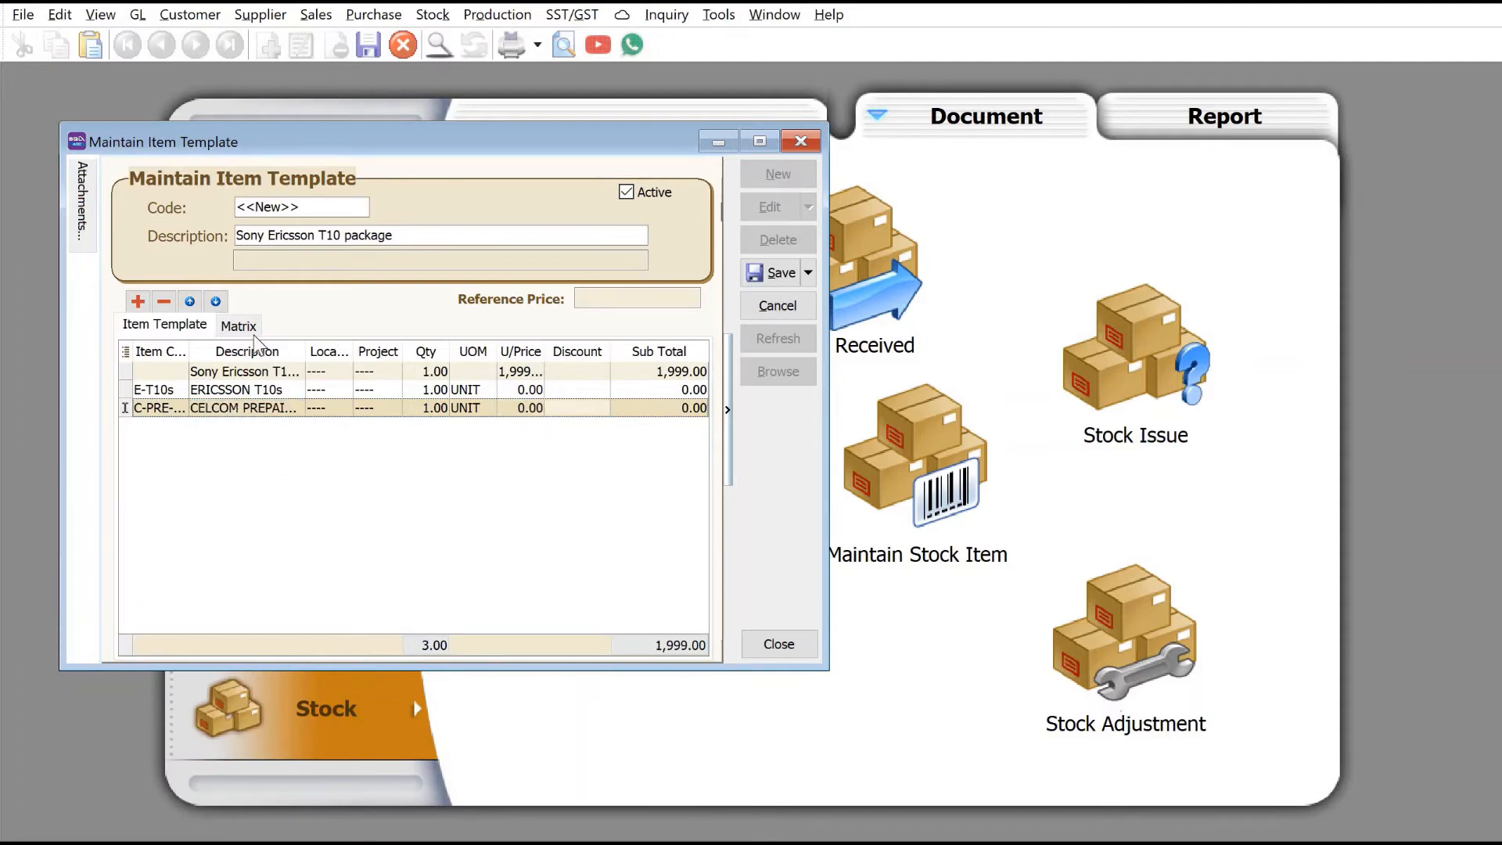
Add a HANDPHONE COVER line, then save and close the four-line template.
click(185, 426)
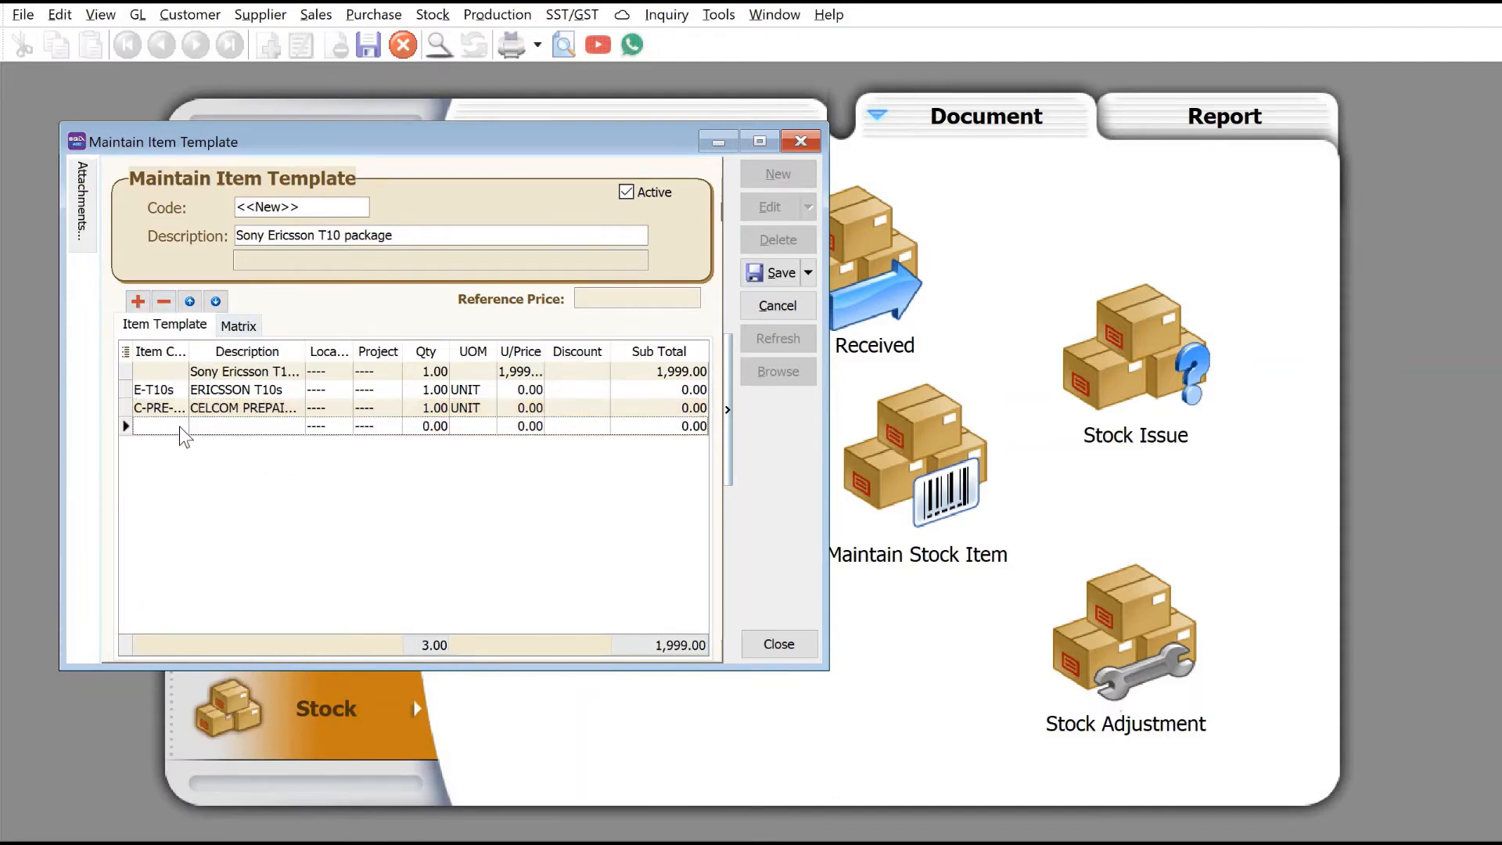
click(176, 425)
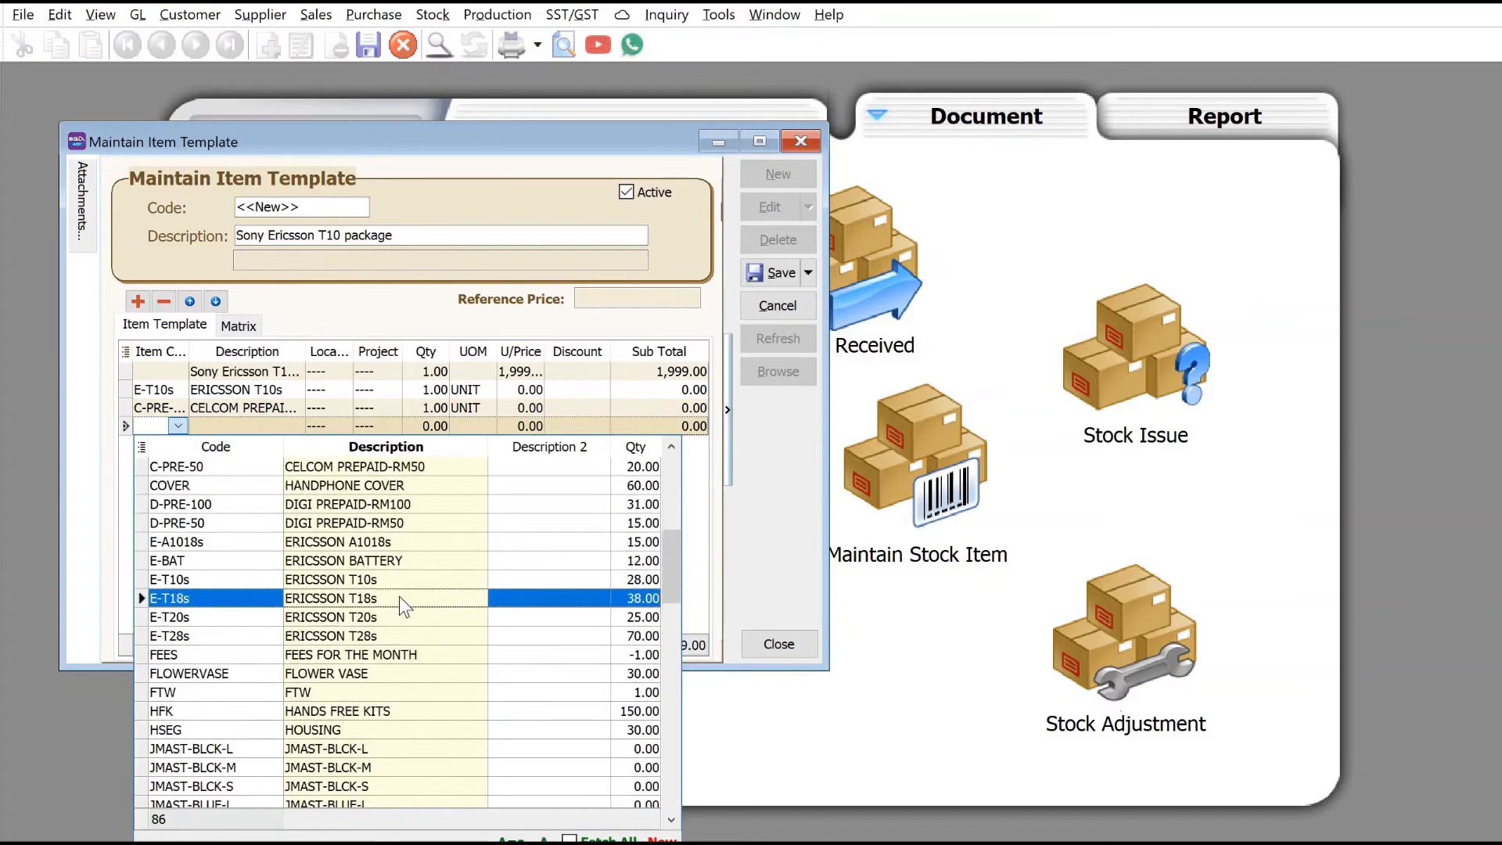
scroll(down, 3)
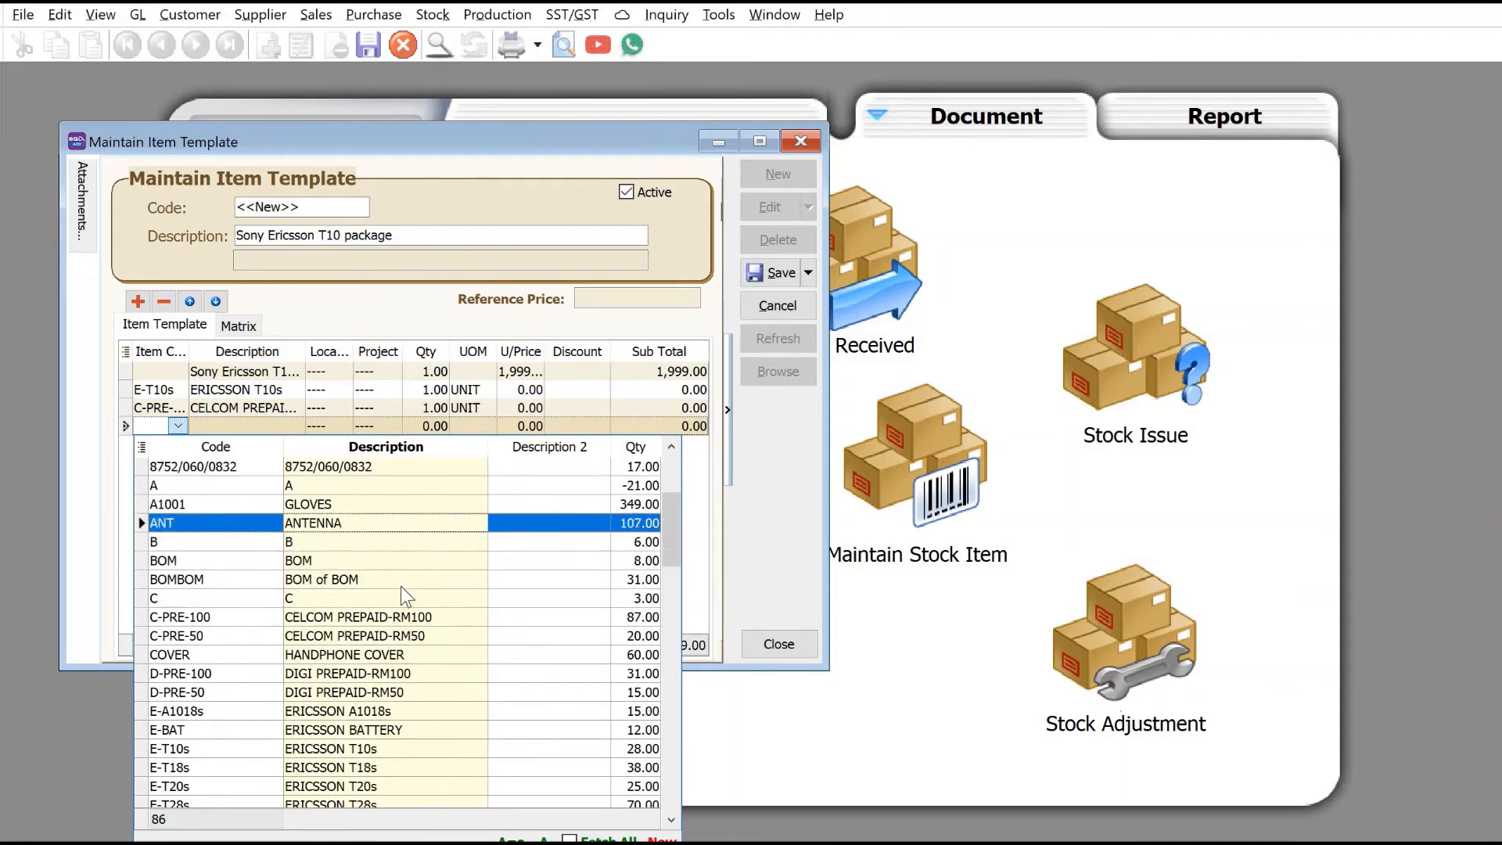
double_click(170, 655)
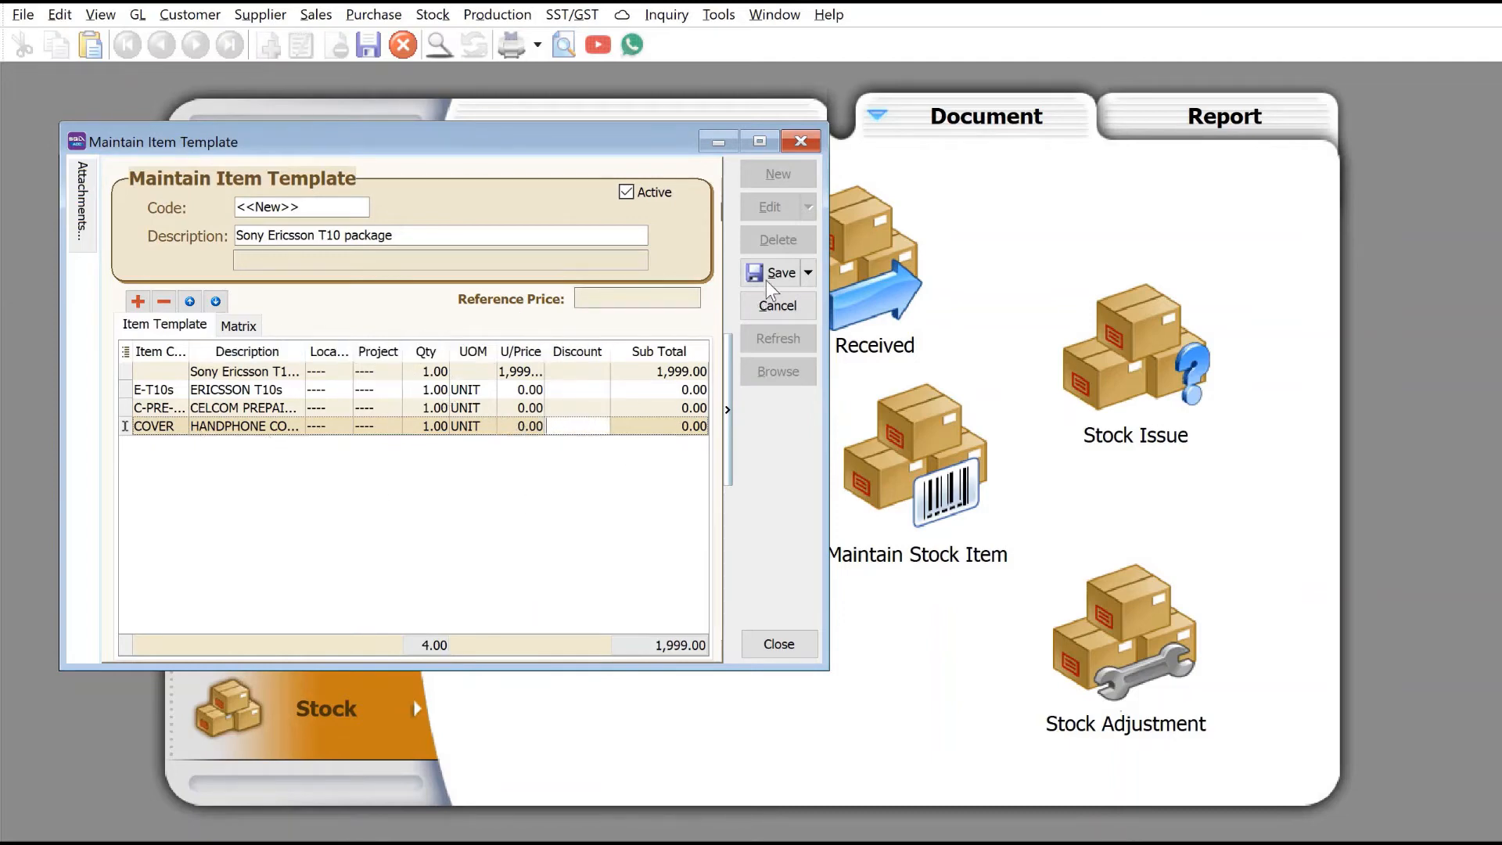
click(778, 272)
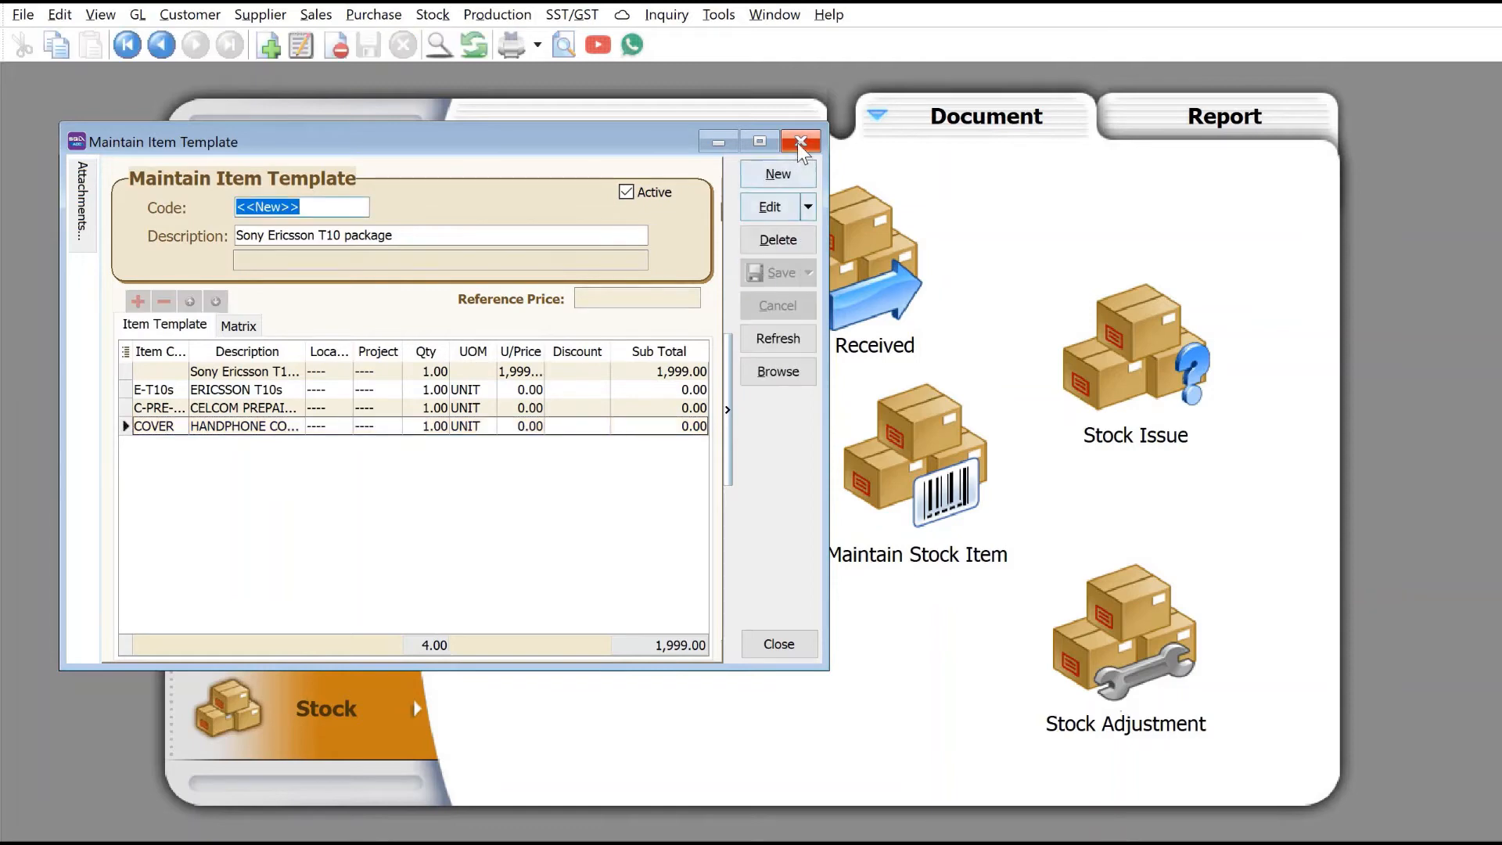
click(801, 142)
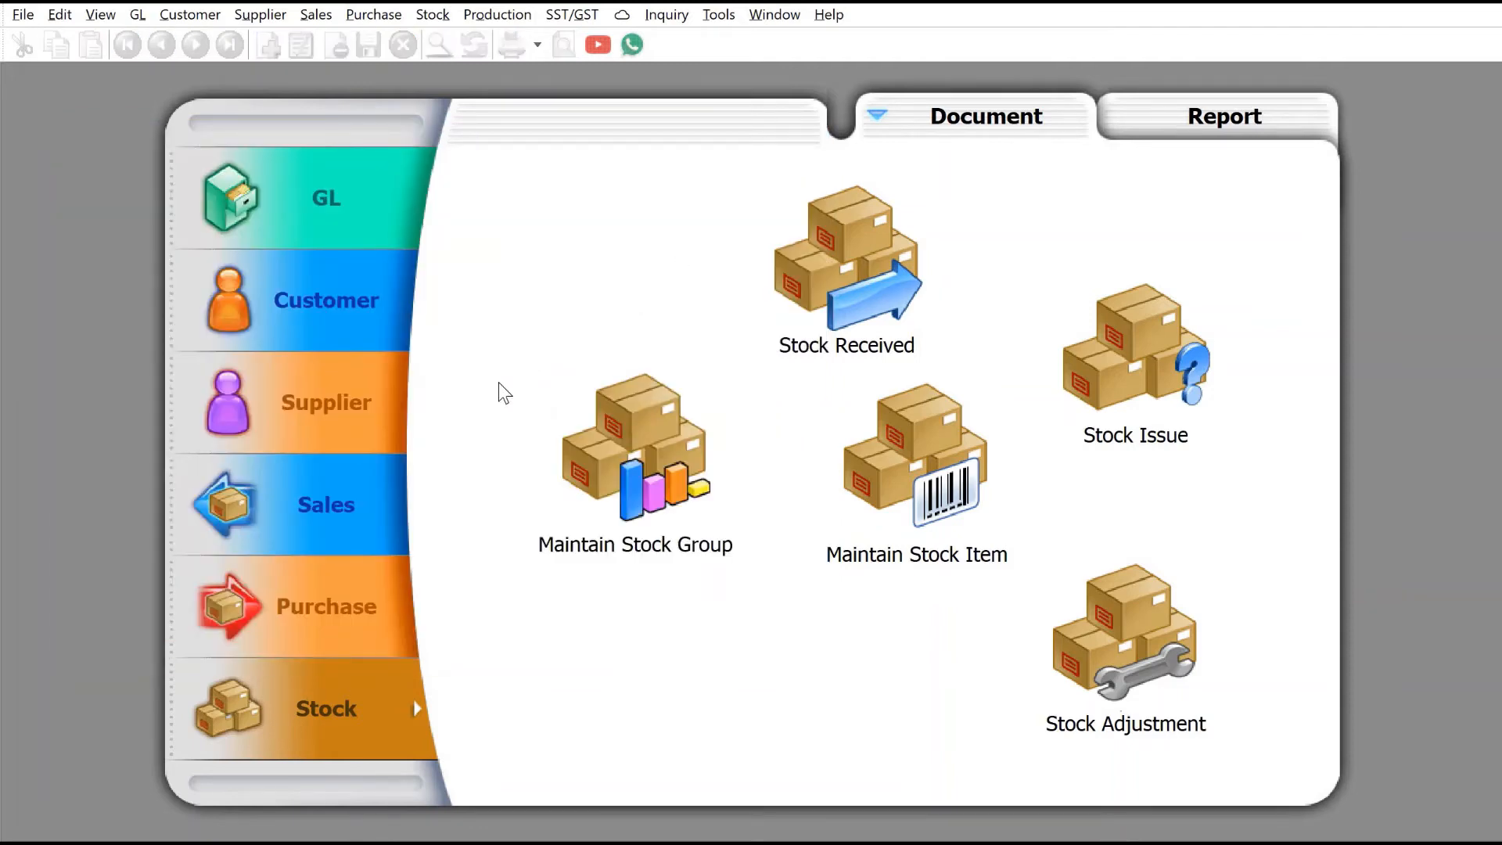
Open a new sales quotation for customer 300-D0001 (DAX).
click(325, 504)
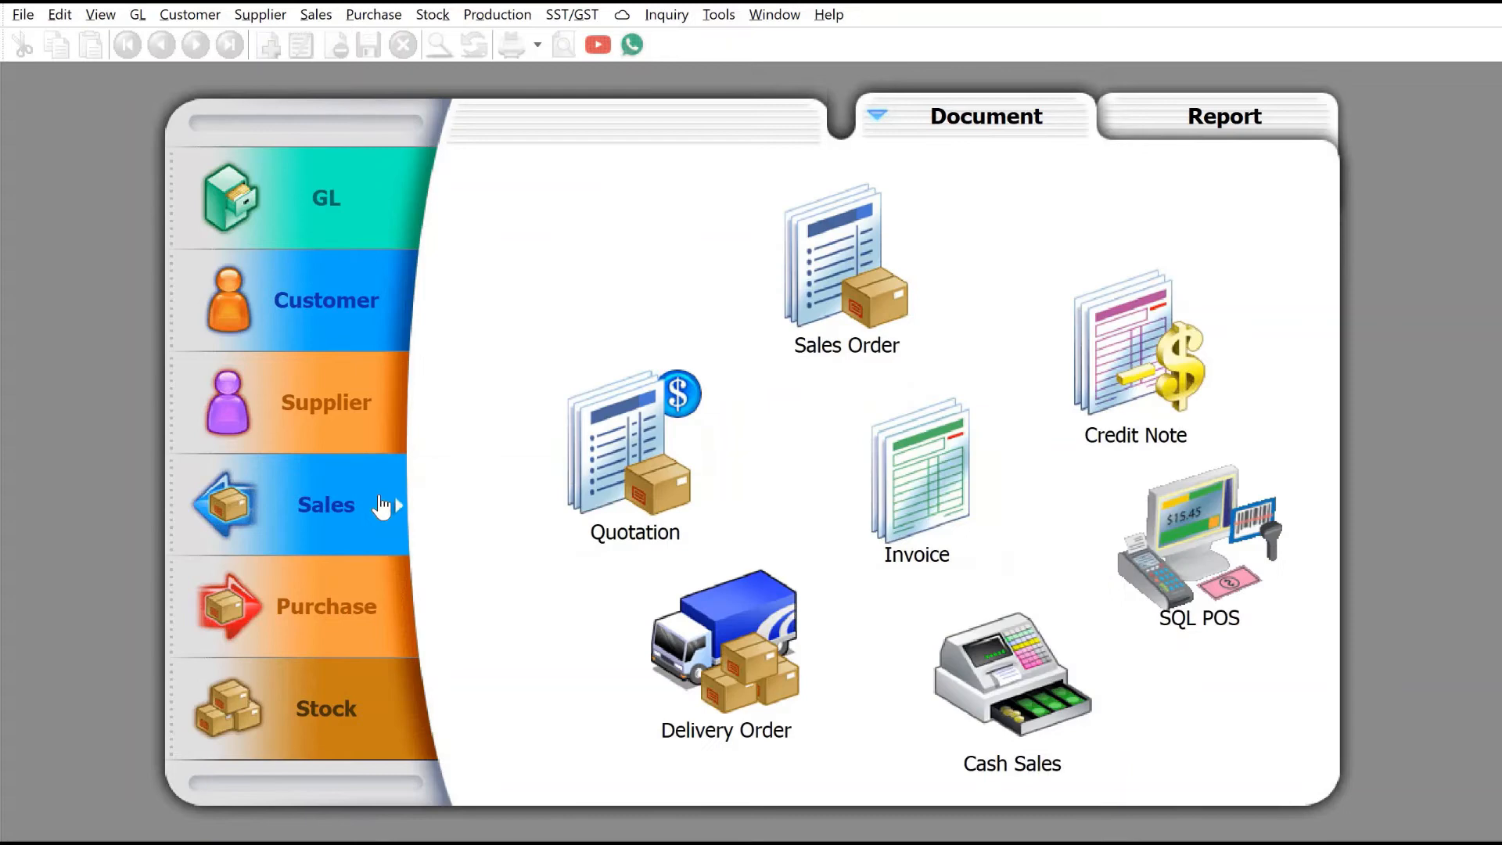
mouse_move(591, 487)
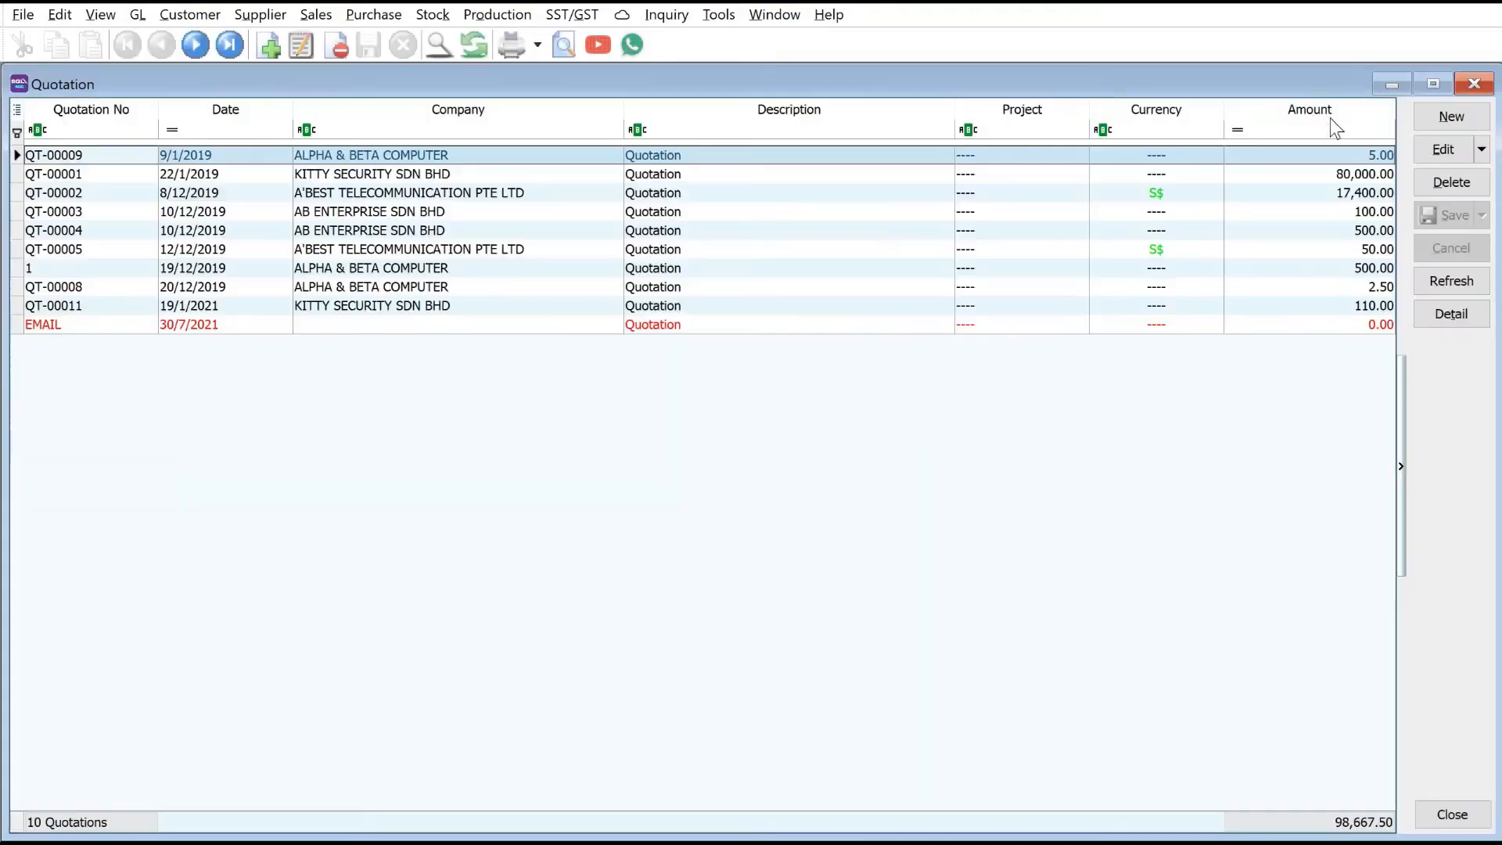
click(1450, 116)
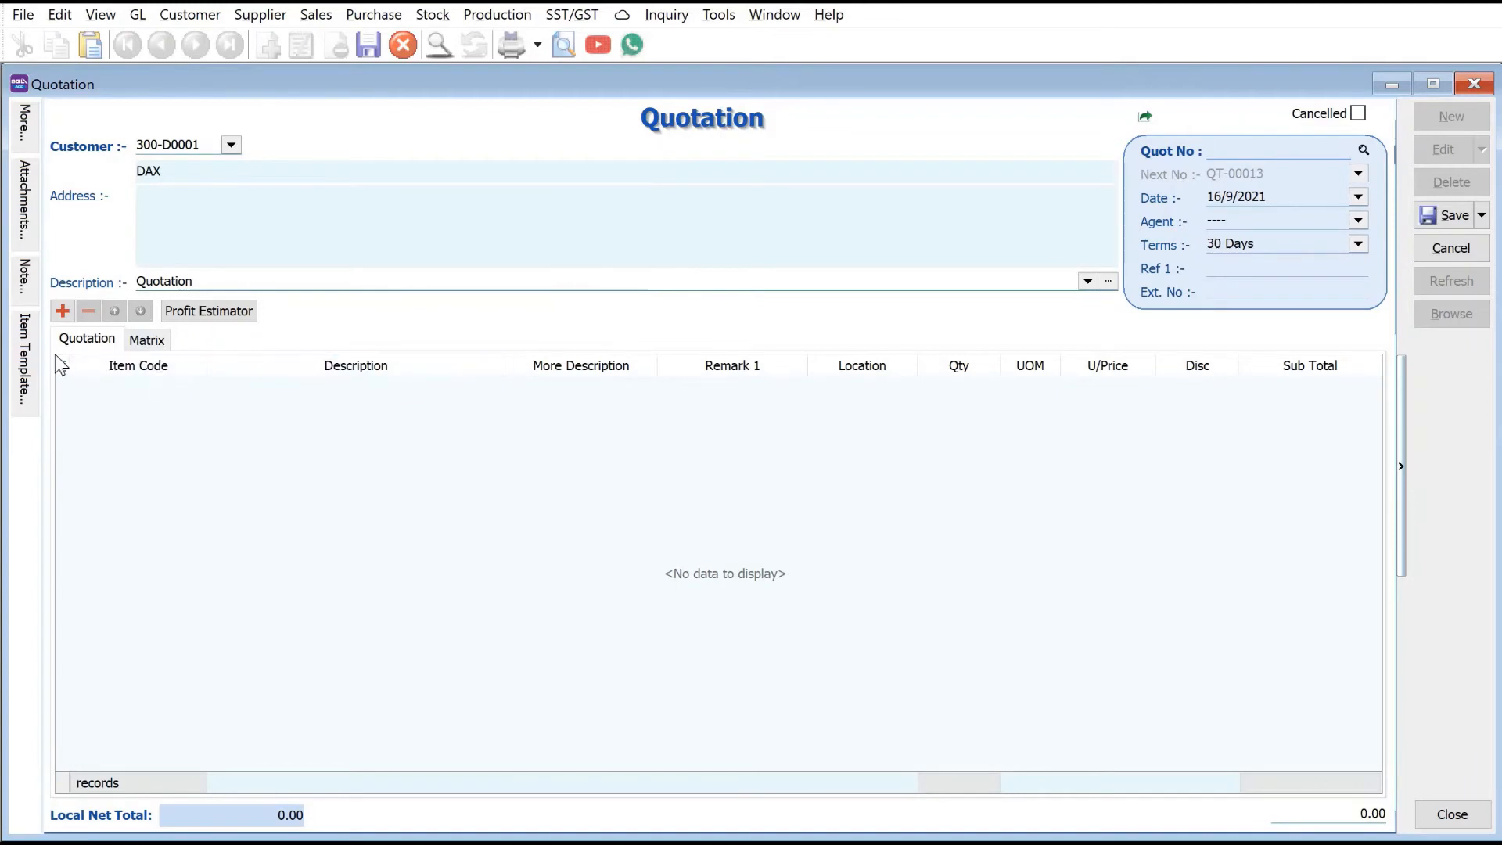
Insert the Sony Ericsson T10 package template lines and save quotation QT-00013.
click(23, 359)
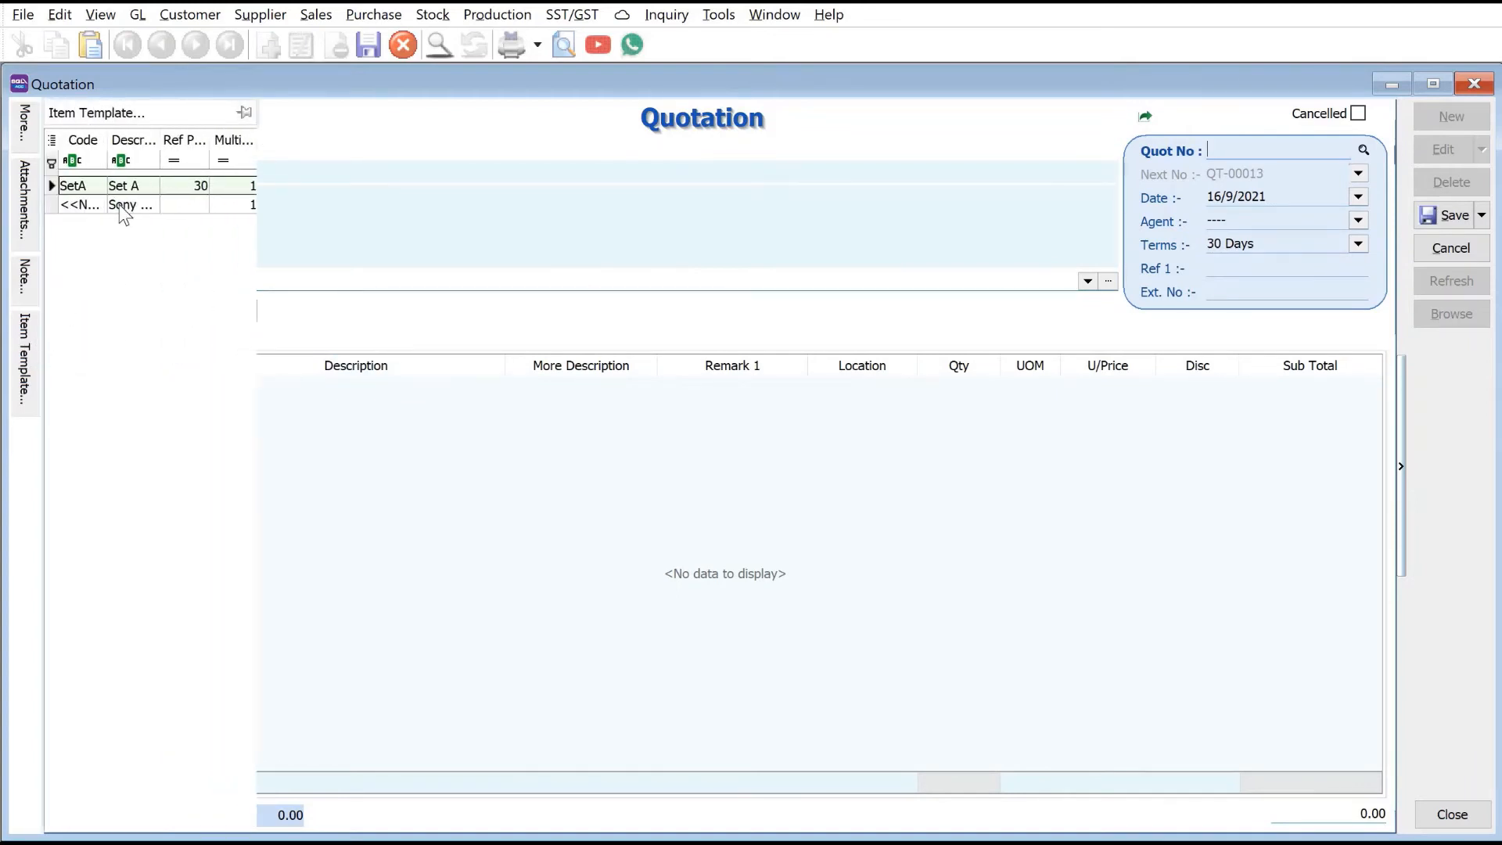
double_click(81, 204)
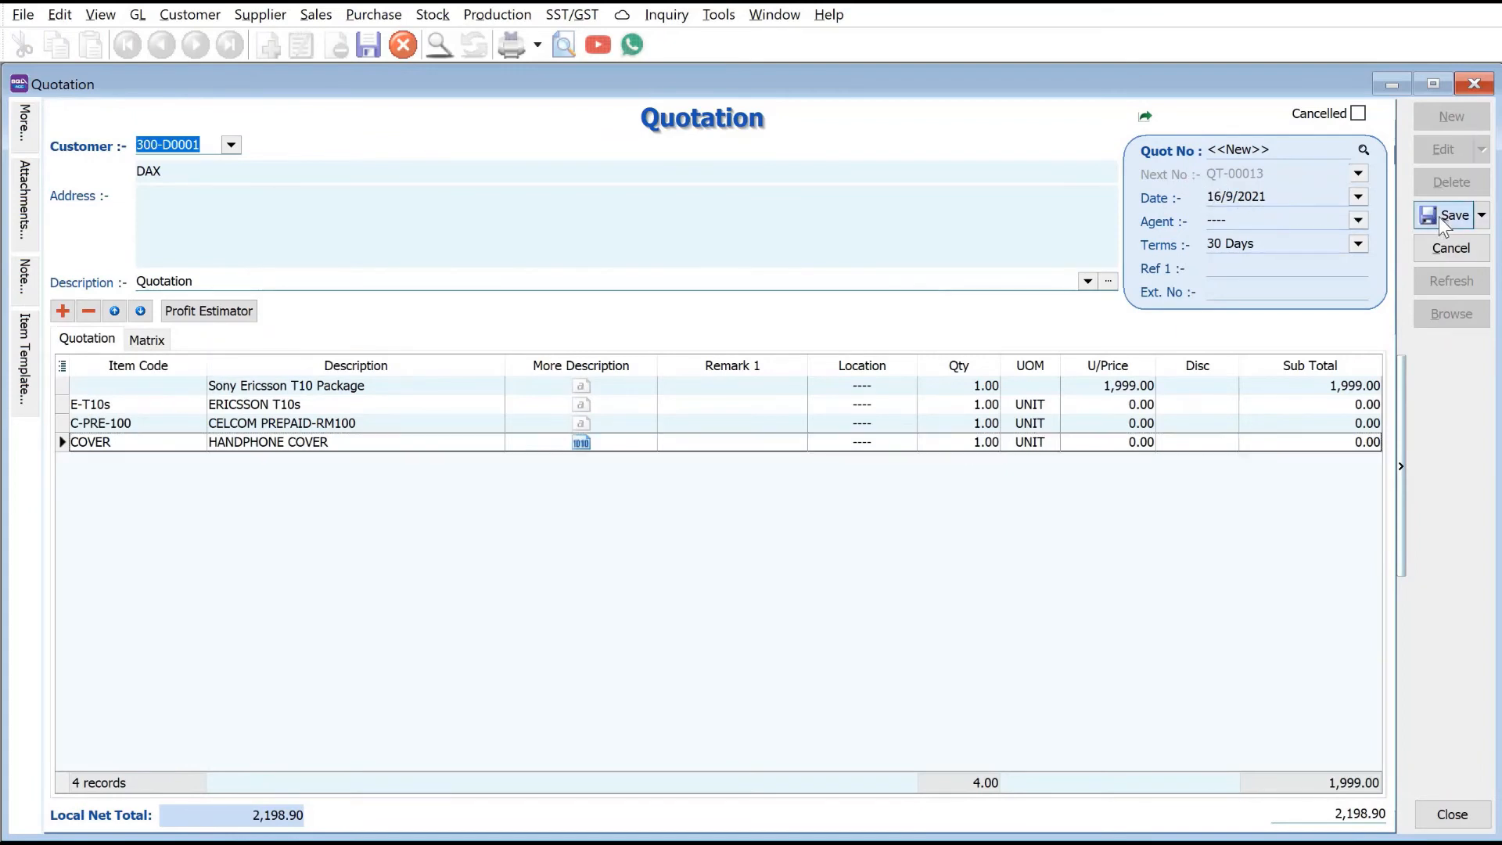
click(1451, 214)
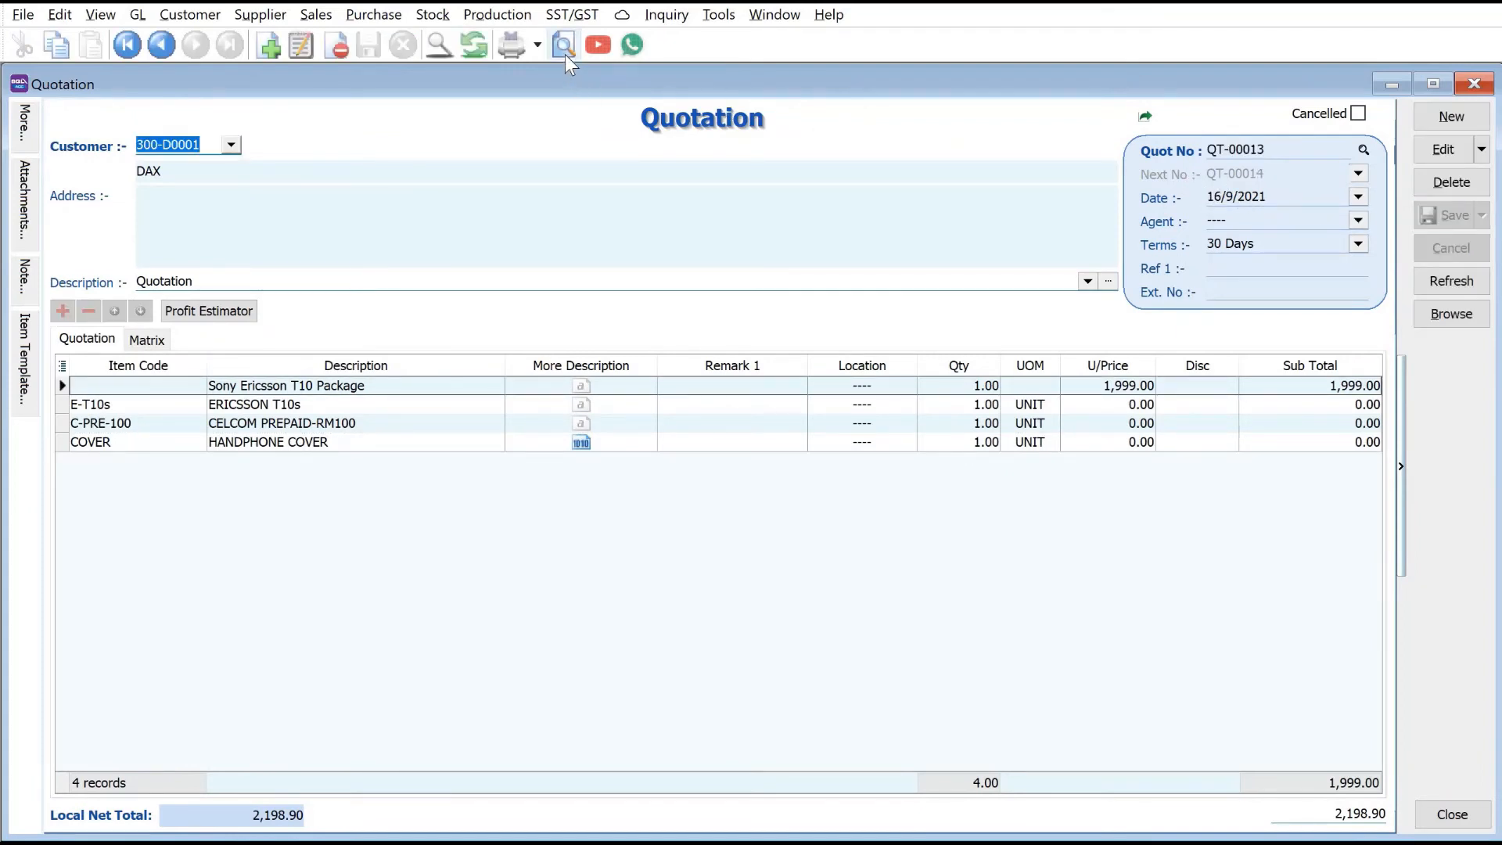